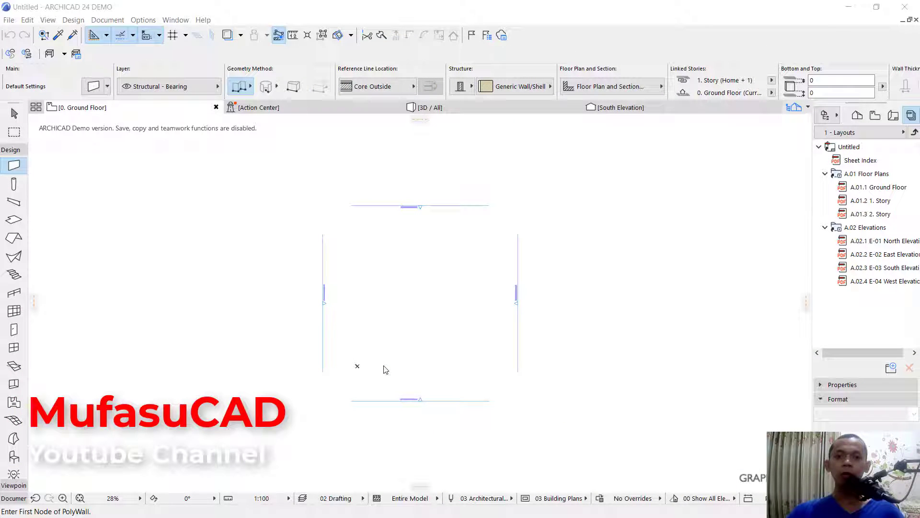
pyautogui.moveTo(391, 339)
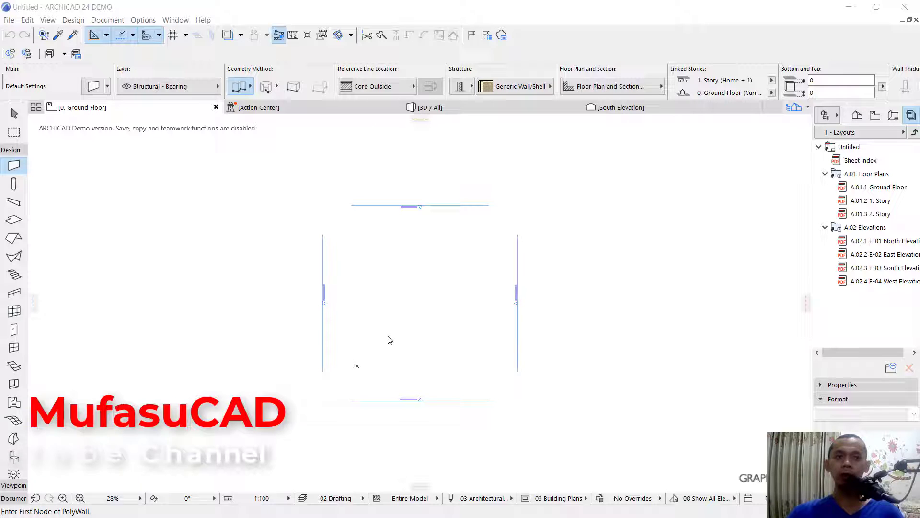
pyautogui.moveTo(13, 165)
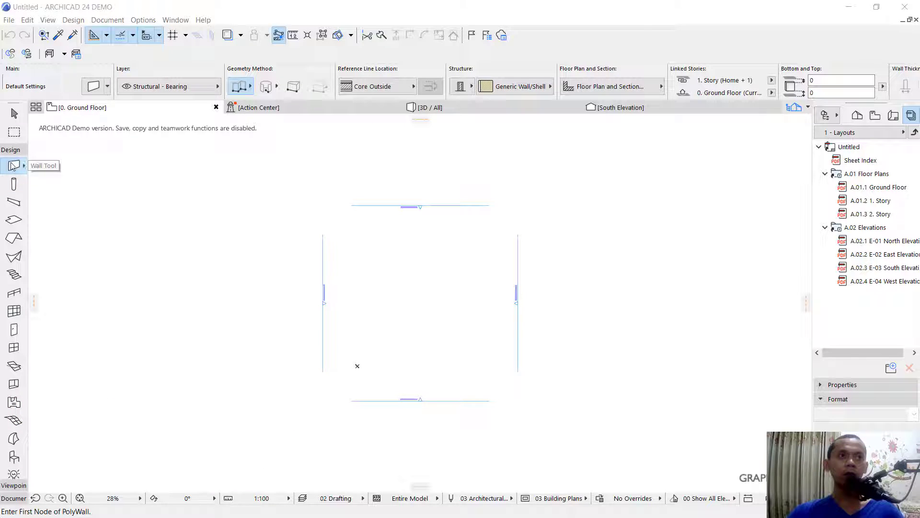
pyautogui.moveTo(108, 87)
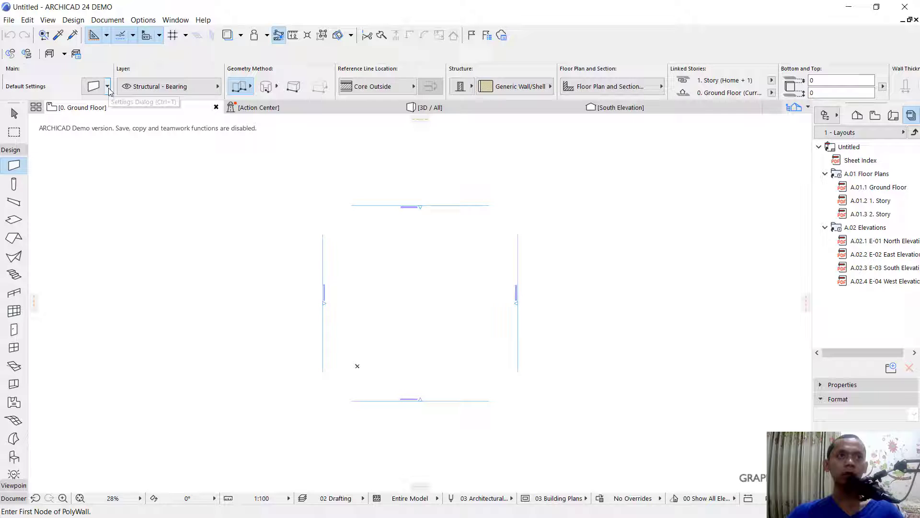
# Step: Draw a straight Generic Exterior Wall from Favorites on the Ground Floor plan
pyautogui.click(108, 86)
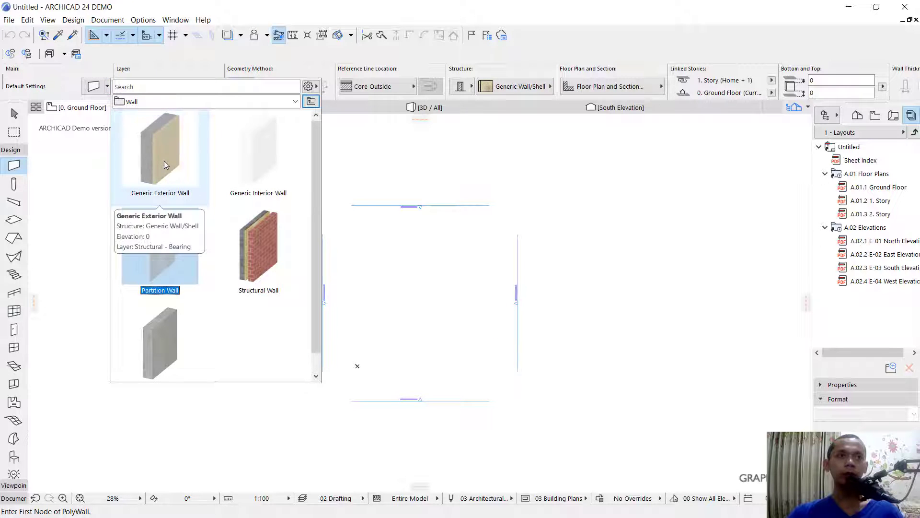
pyautogui.click(160, 150)
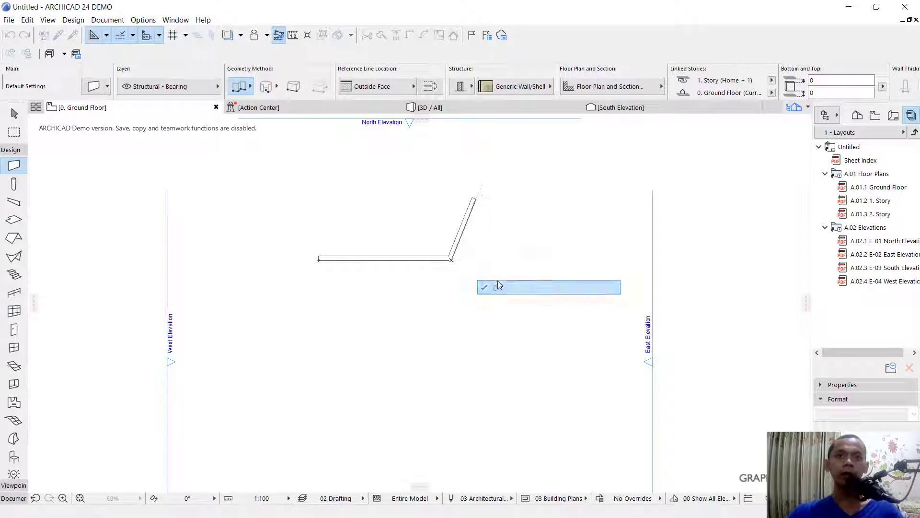
pyautogui.click(483, 287)
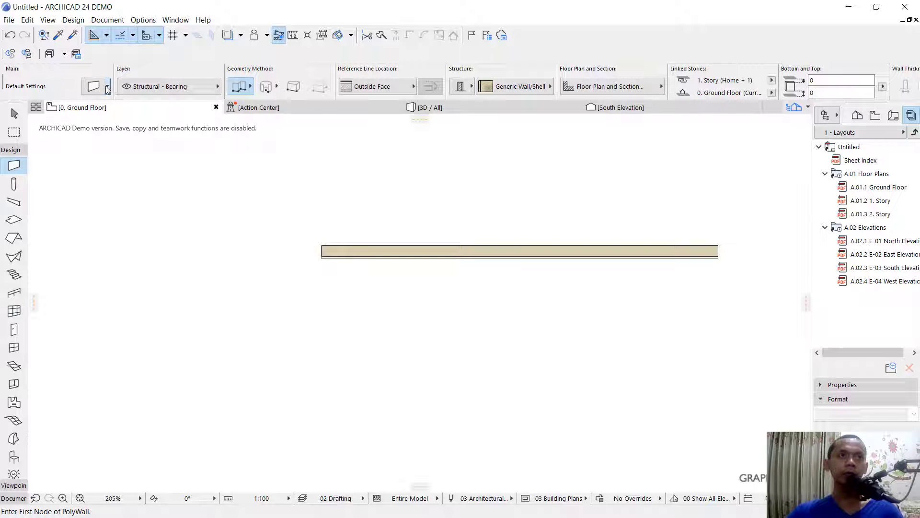
# Step: Draw a Partition Wall with reference line on Inside Face, running along the exterior wall
pyautogui.click(107, 87)
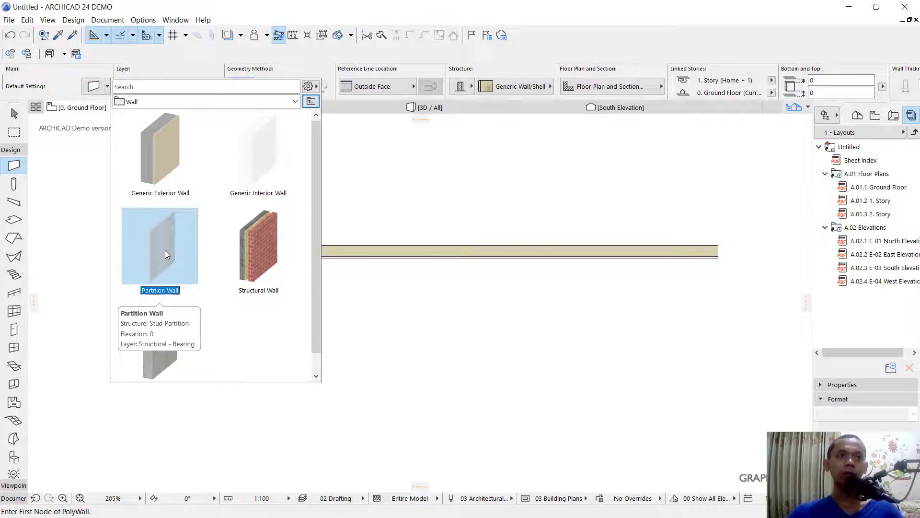
pyautogui.click(160, 246)
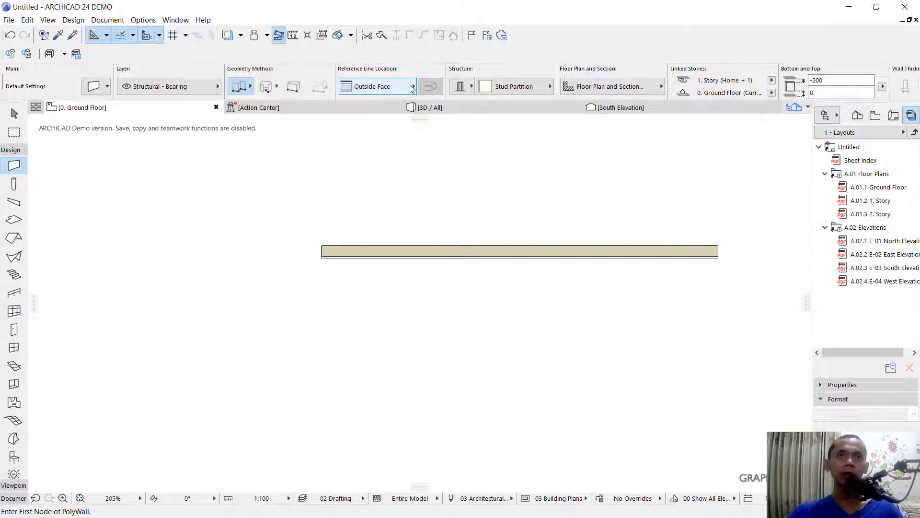
pyautogui.click(412, 86)
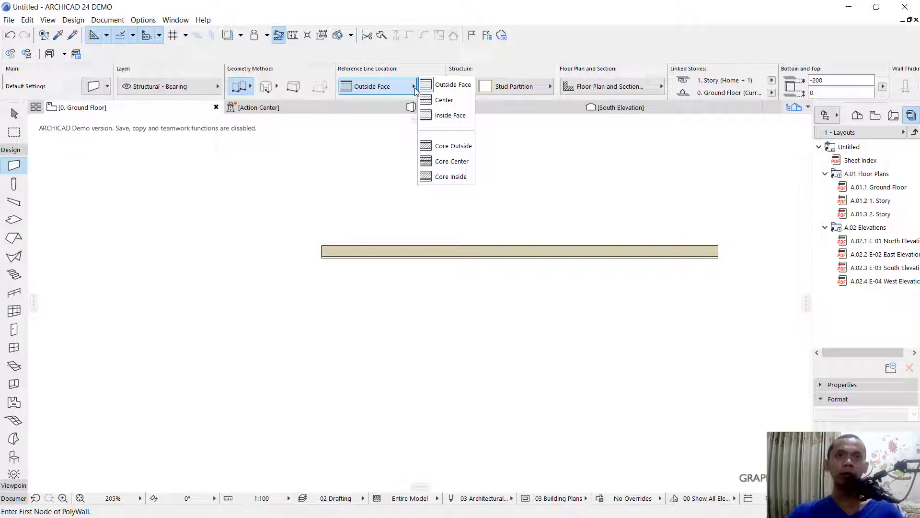
pyautogui.click(450, 115)
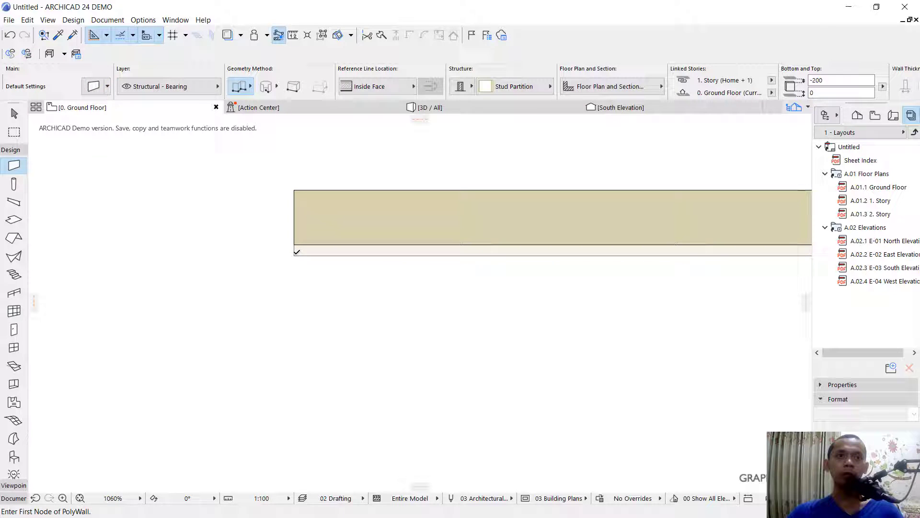
pyautogui.click(293, 255)
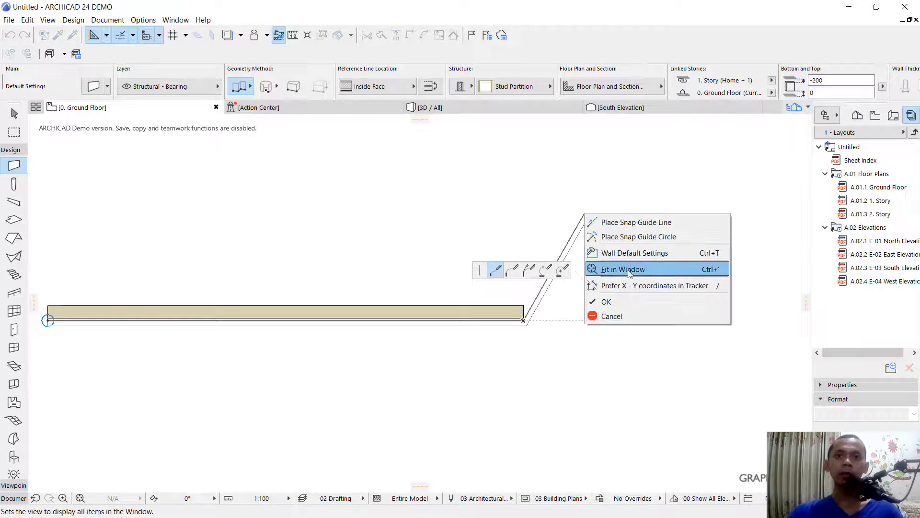
pyautogui.click(623, 268)
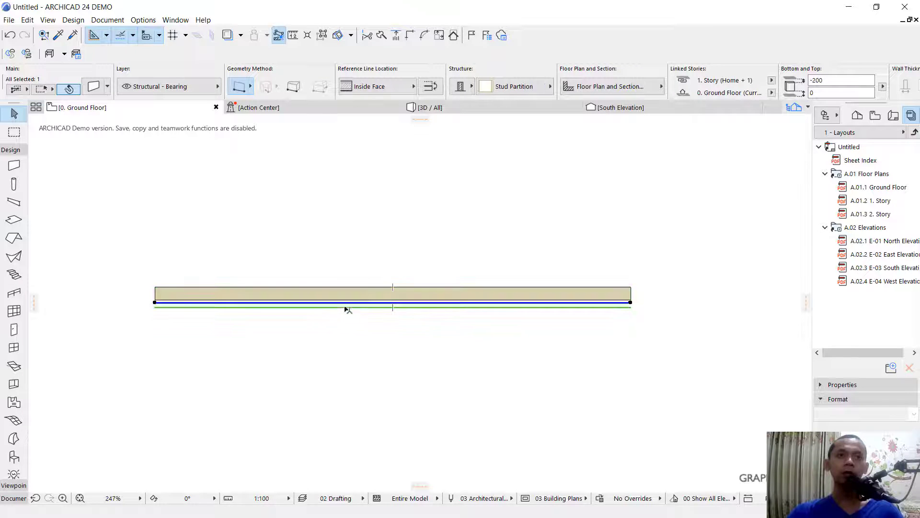
# Step: Select both walls and combine them with Merge Walls into one custom-profile wall
pyautogui.click(272, 235)
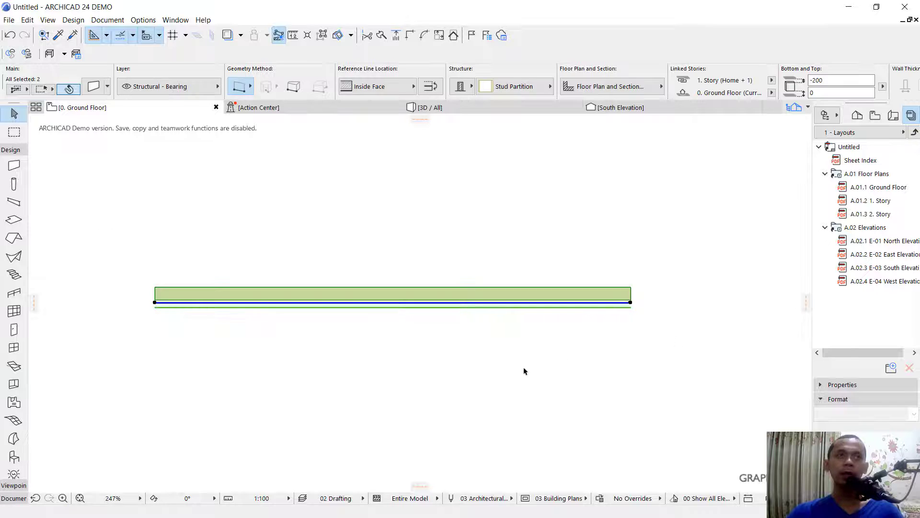
pyautogui.click(27, 20)
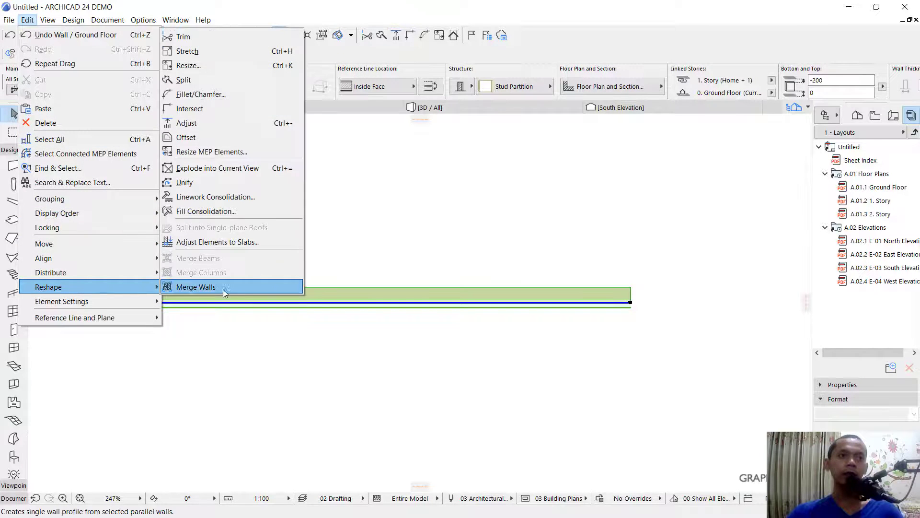
pyautogui.click(195, 287)
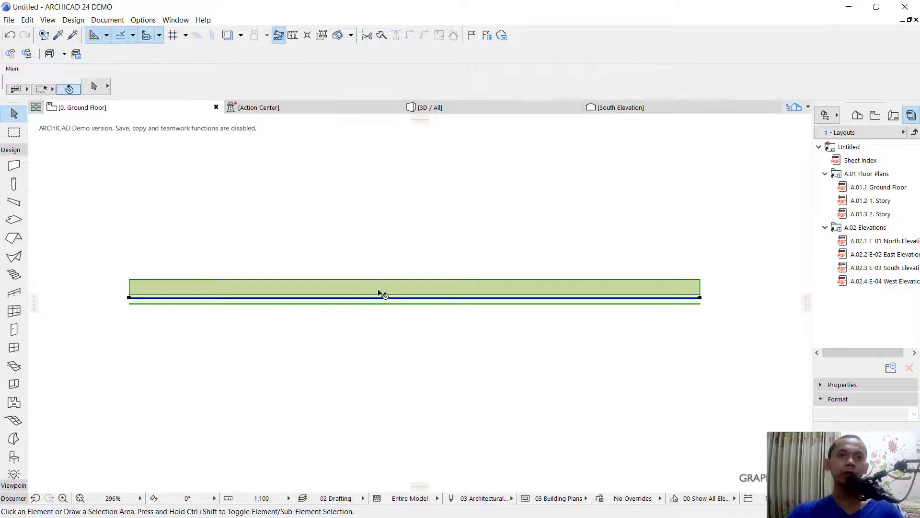
pyautogui.click(381, 293)
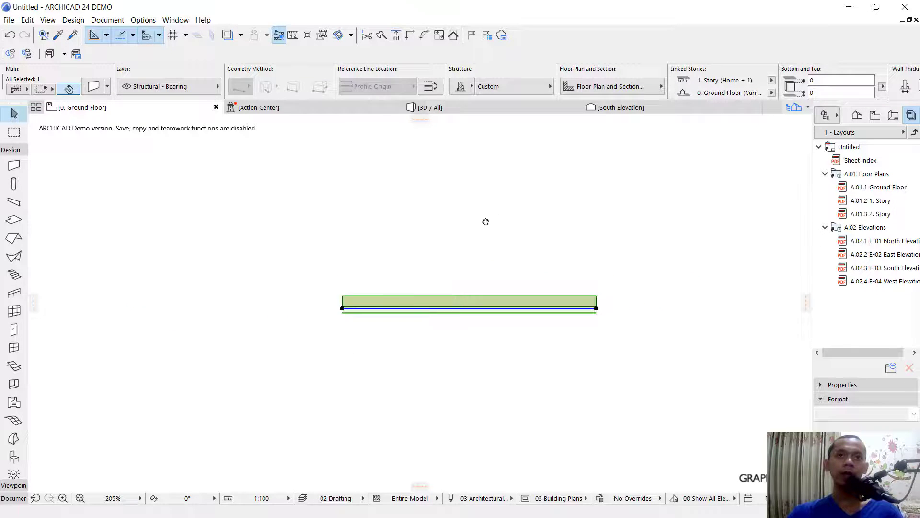
# Step: Show the merged layered wall standing in the 3D window
pyautogui.click(476, 240)
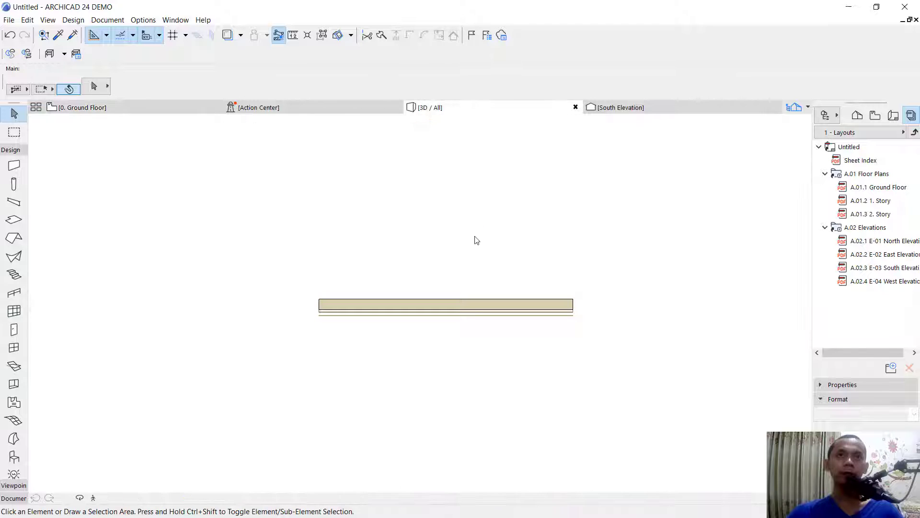
pyautogui.click(425, 106)
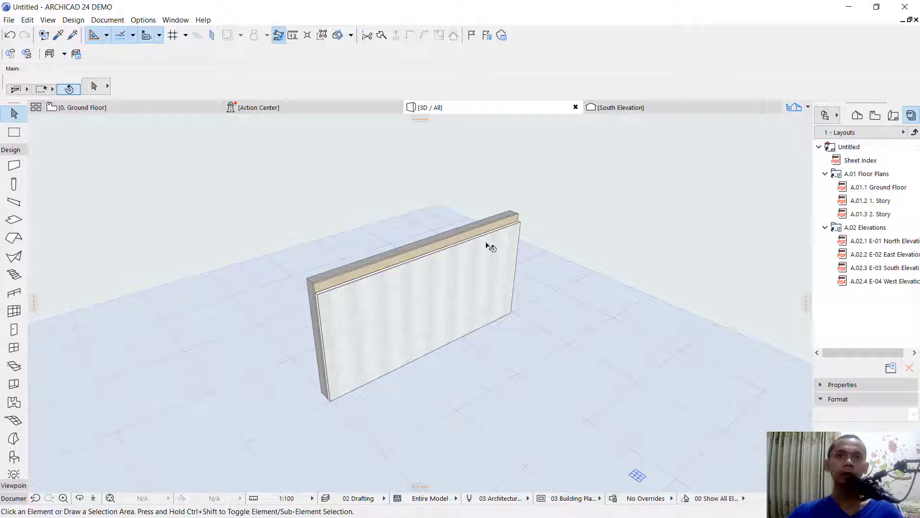
pyautogui.moveTo(541, 214)
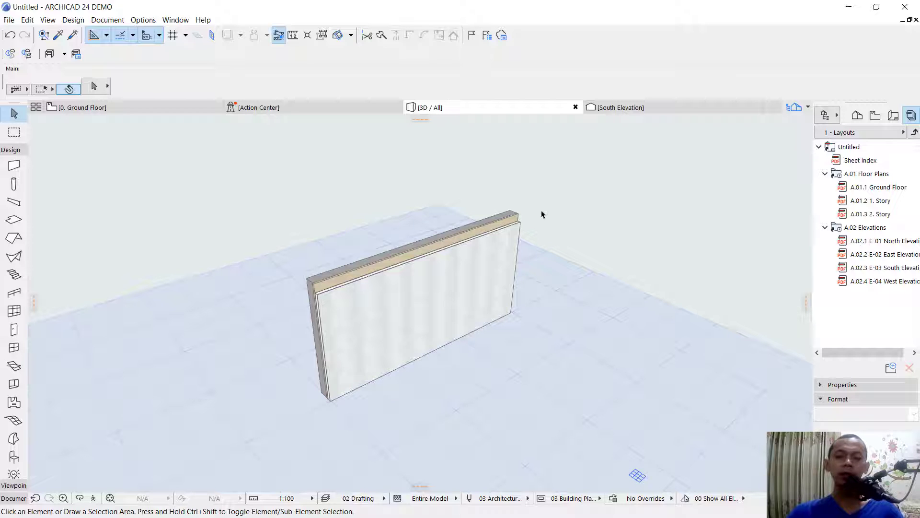